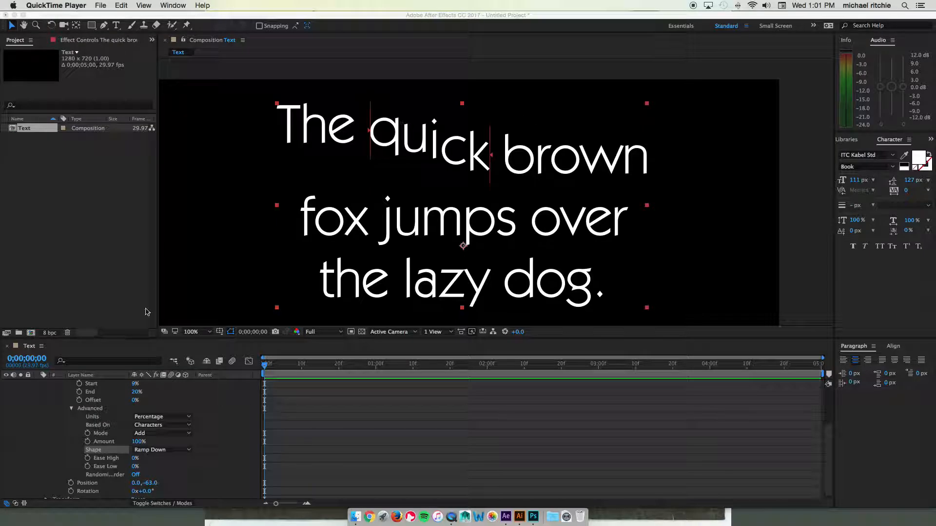
Hide the pangram text layer and collapse its properties, leaving the composition black.
click(38, 384)
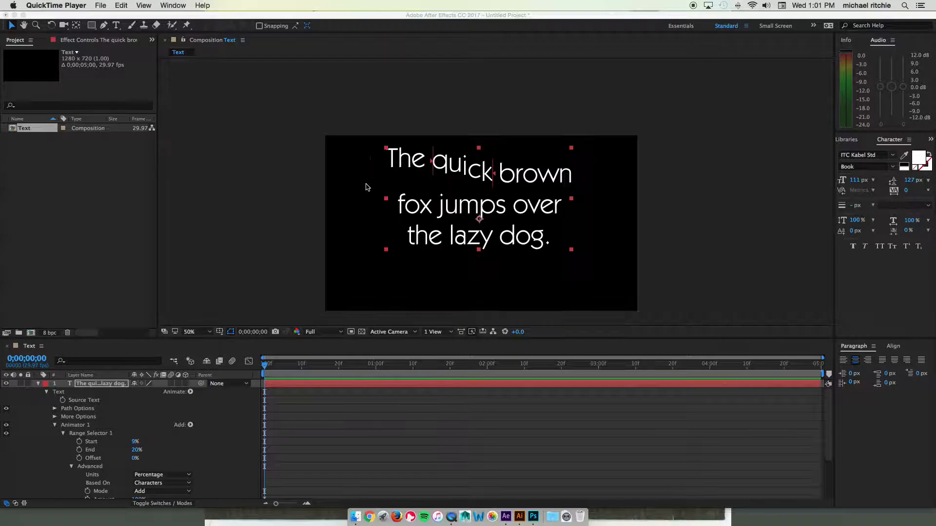
click(345, 226)
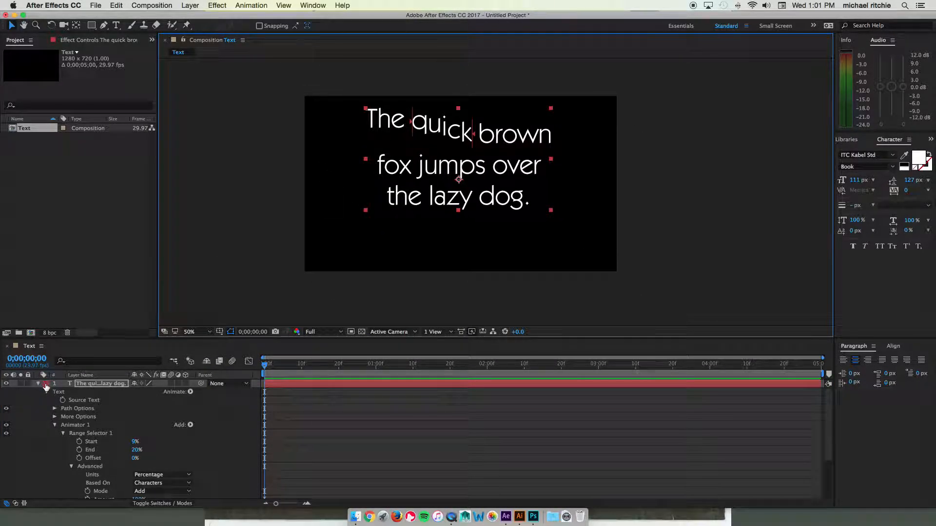
click(46, 384)
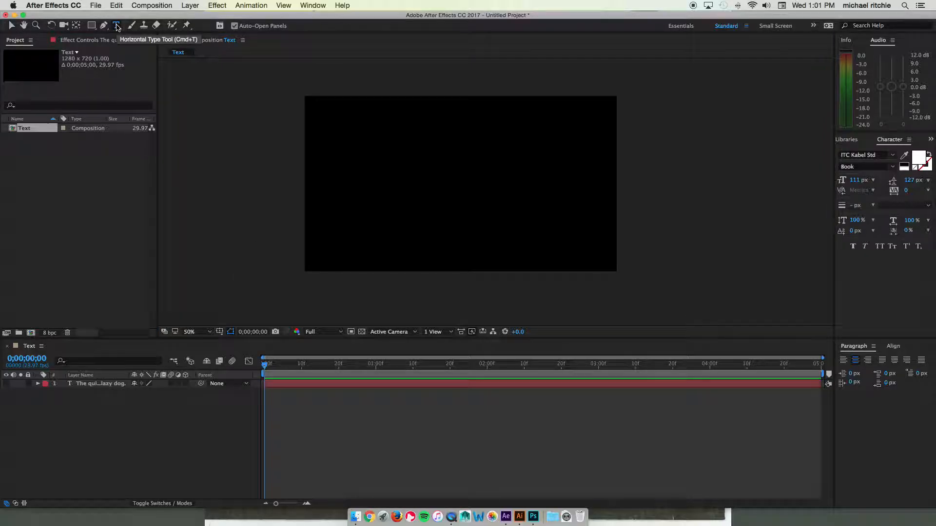
Create a new white text layer reading 'Text on Path' centred in the composition.
click(375, 182)
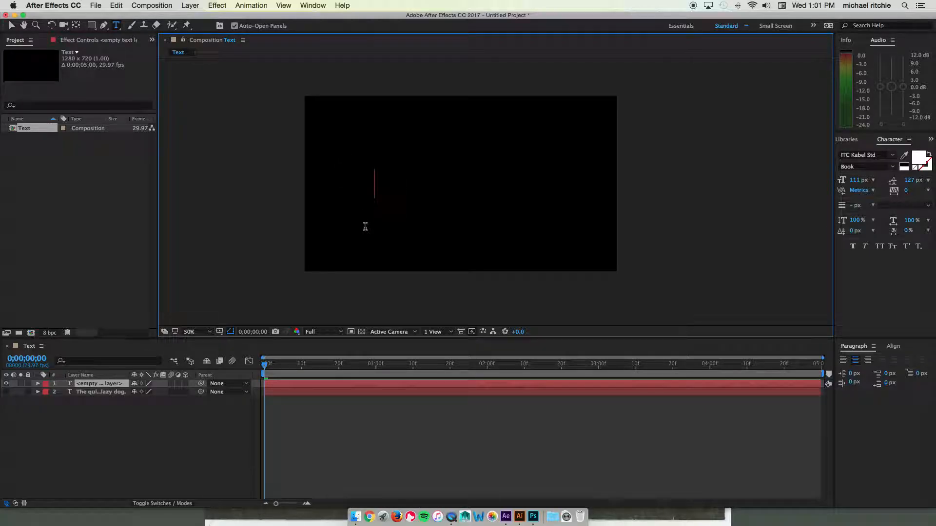
text(Text on Path)
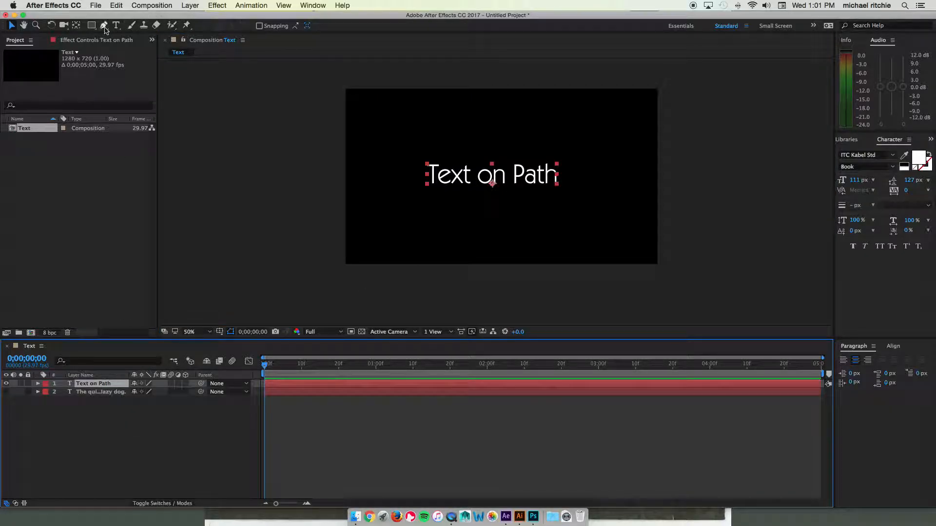
Draw a curved open mask path across the composition with the Pen Tool.
click(103, 26)
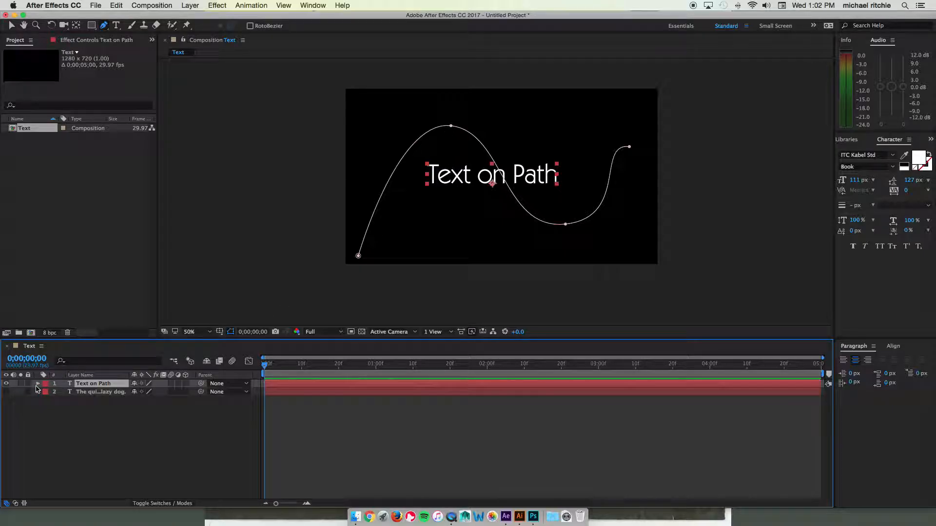
Set the text layer's Path Options to follow Mask 1 so the letters bend along the curve.
click(38, 383)
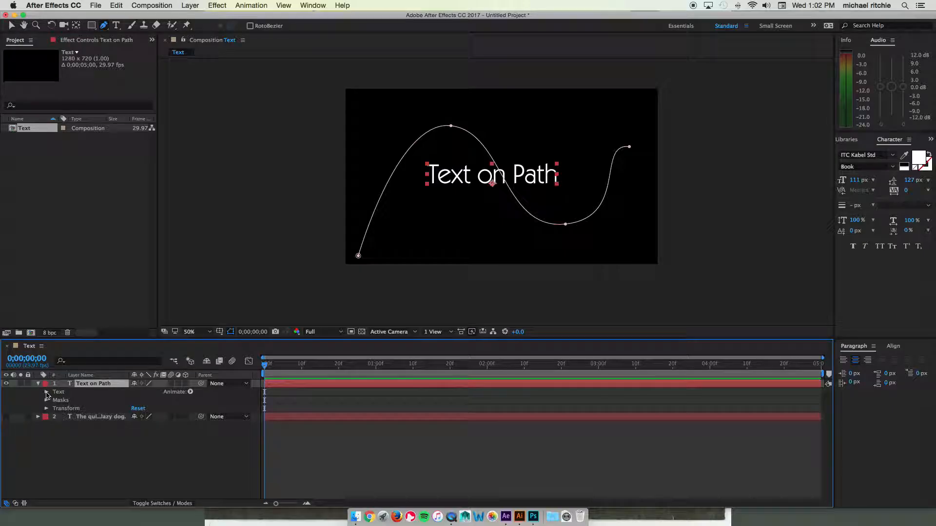
click(47, 392)
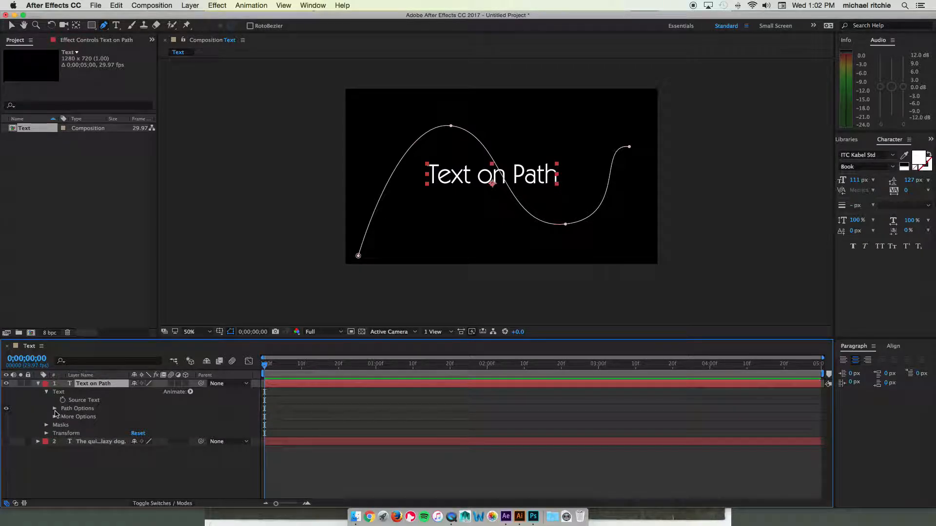
click(55, 409)
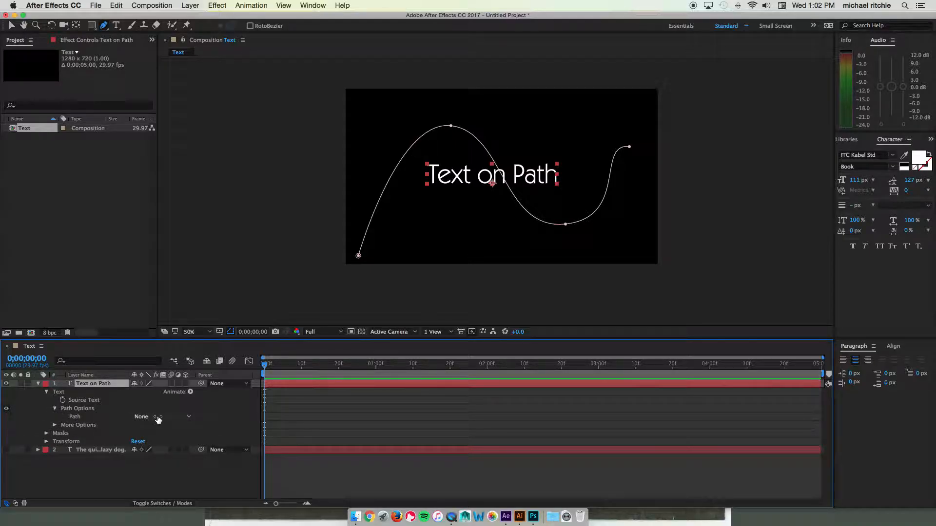
click(158, 416)
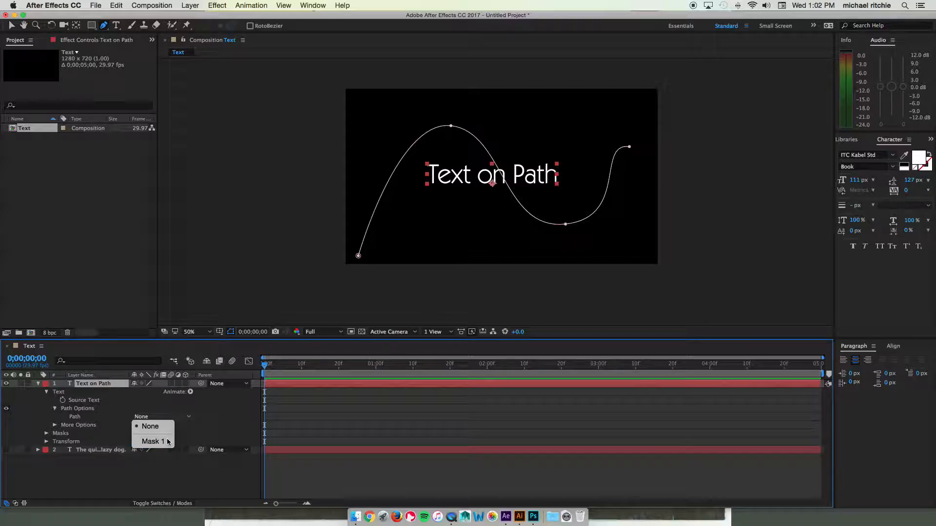
click(153, 441)
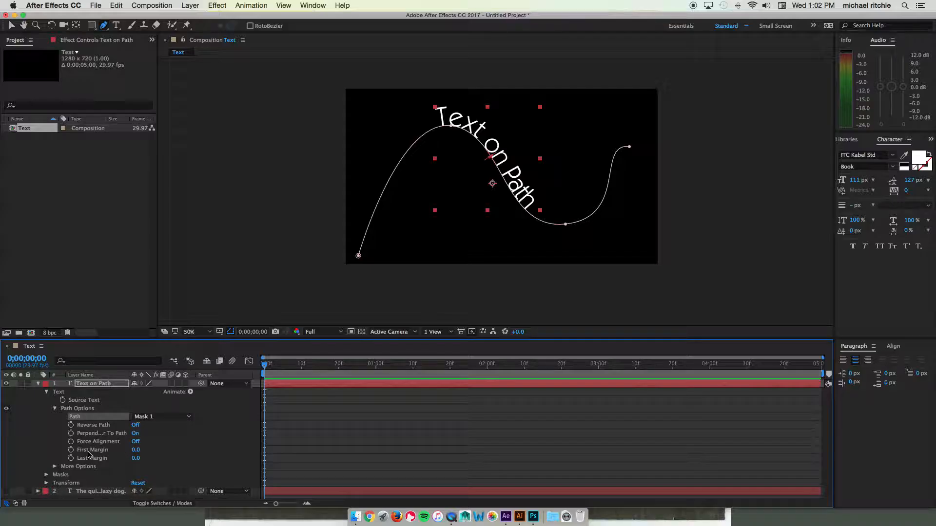
Raise First Margin to about 387 so the text arches over the hump.
click(92, 449)
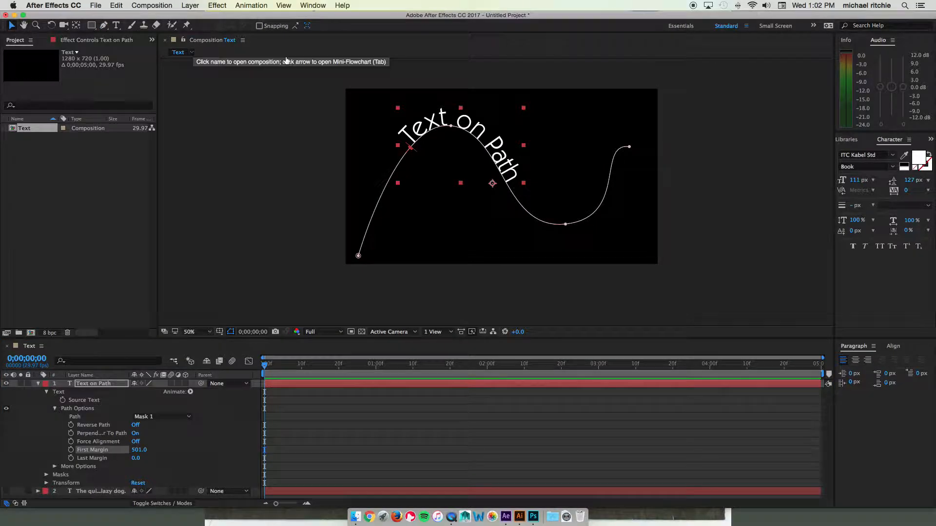
drag(410, 149, 403, 159)
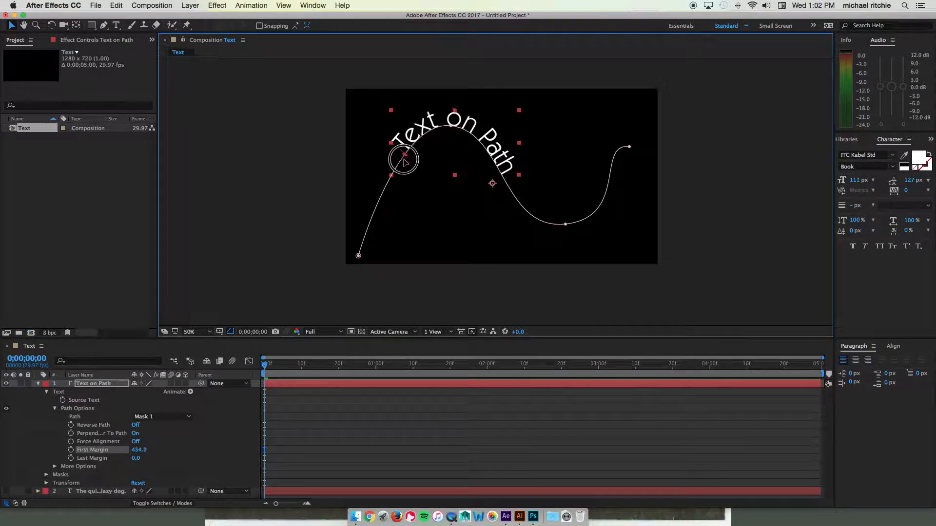
drag(403, 158, 498, 167)
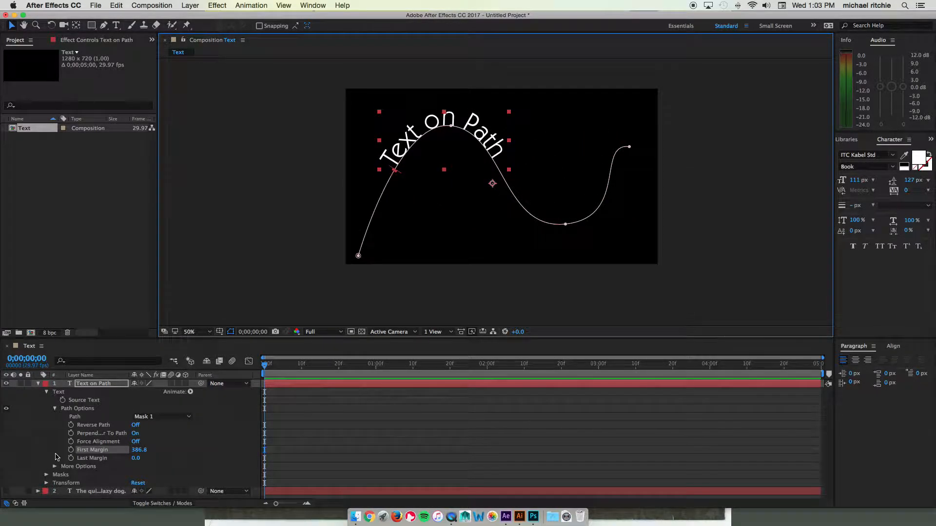
mouse_move(112, 464)
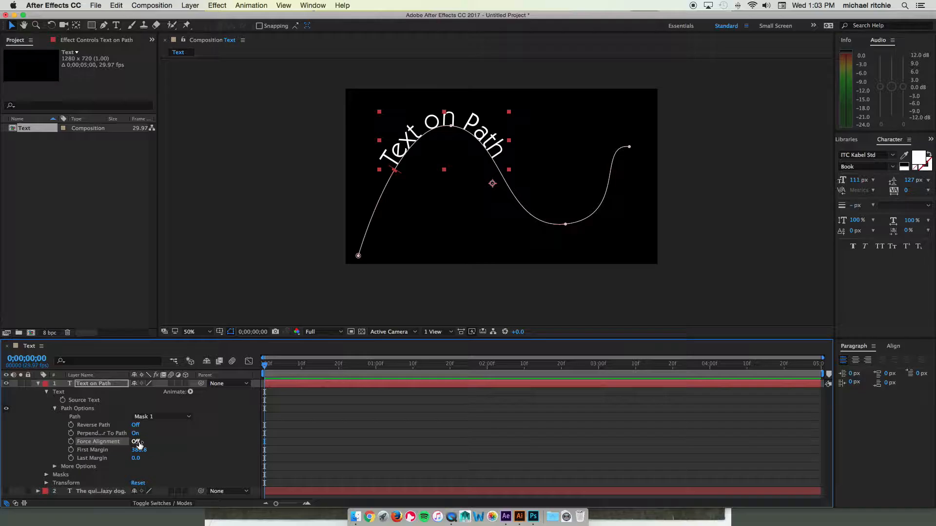
With Force Alignment toggled, set Last Margin to about -387, then restore compact text.
click(136, 441)
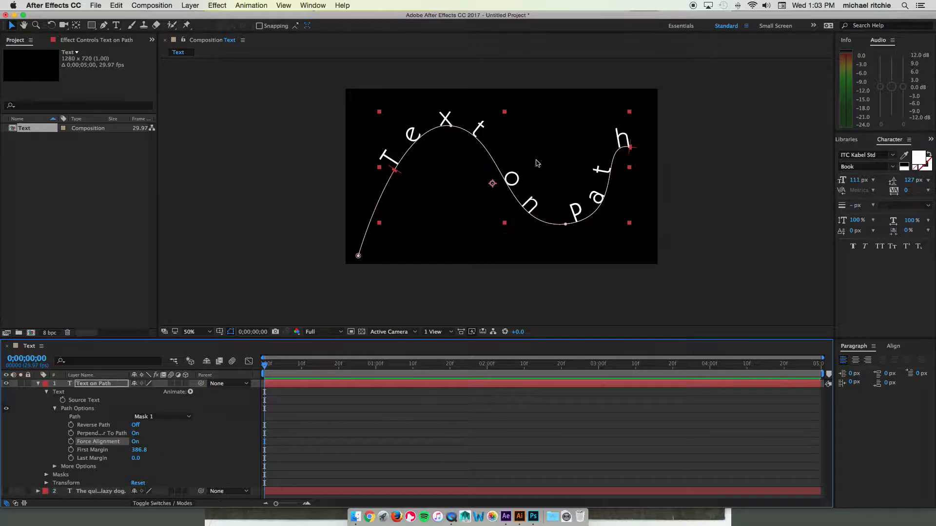
mouse_move(635, 154)
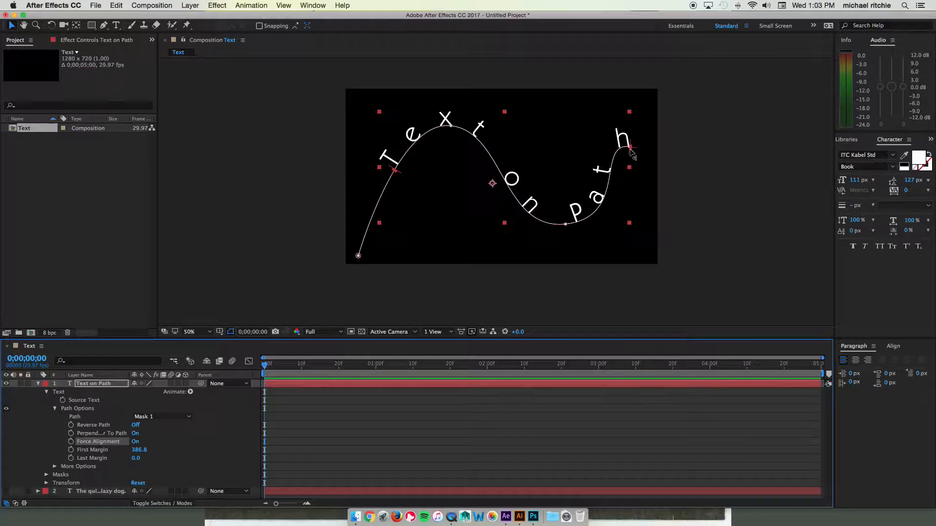
drag(629, 148, 591, 213)
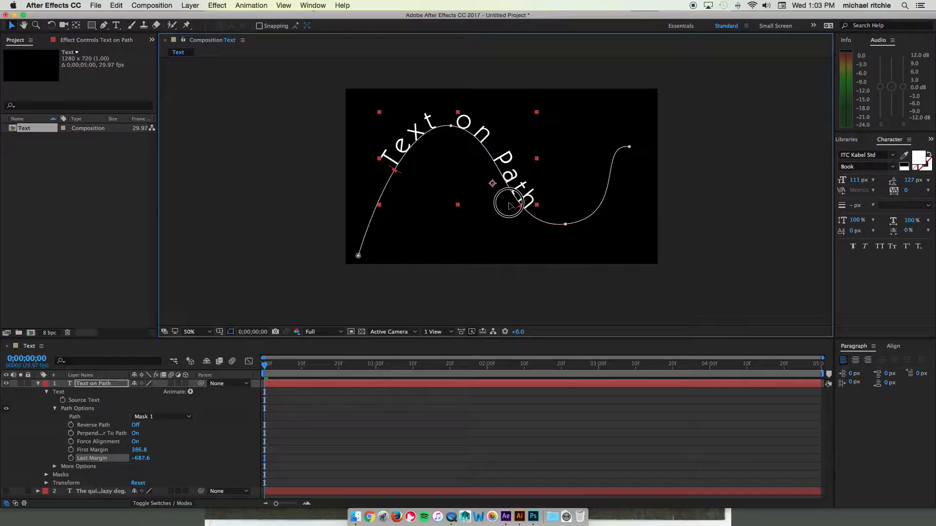
drag(510, 200, 582, 200)
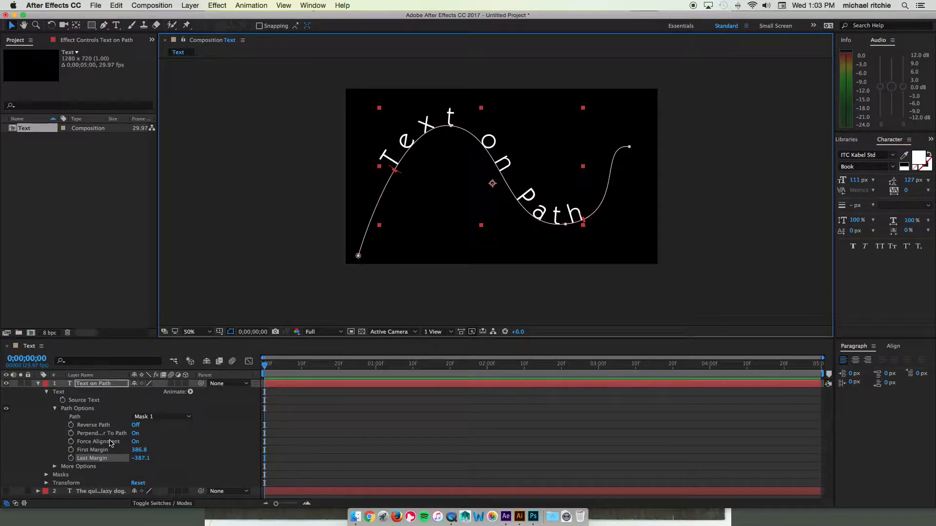
click(135, 440)
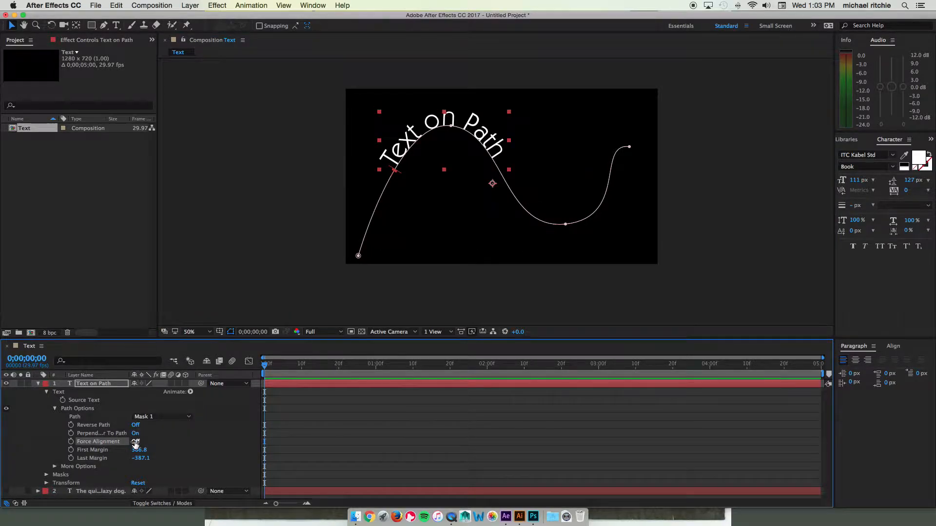
click(135, 441)
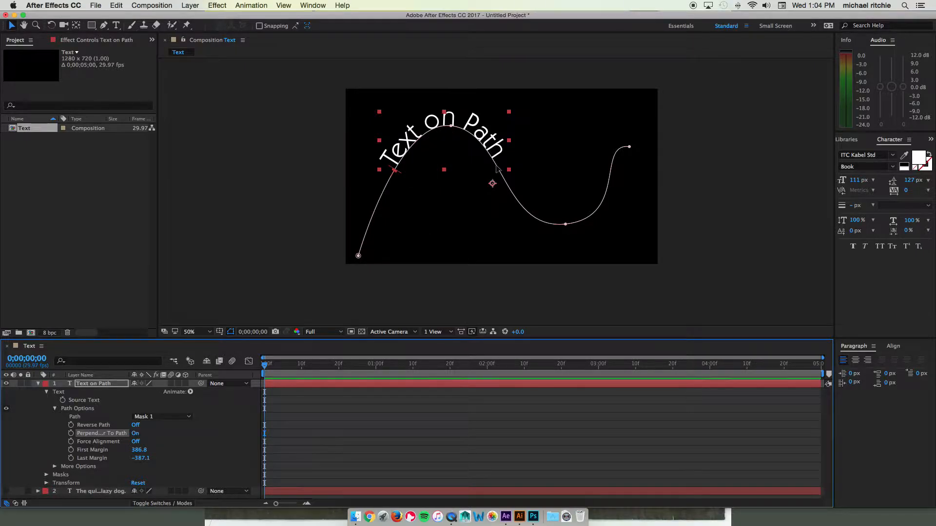
click(135, 433)
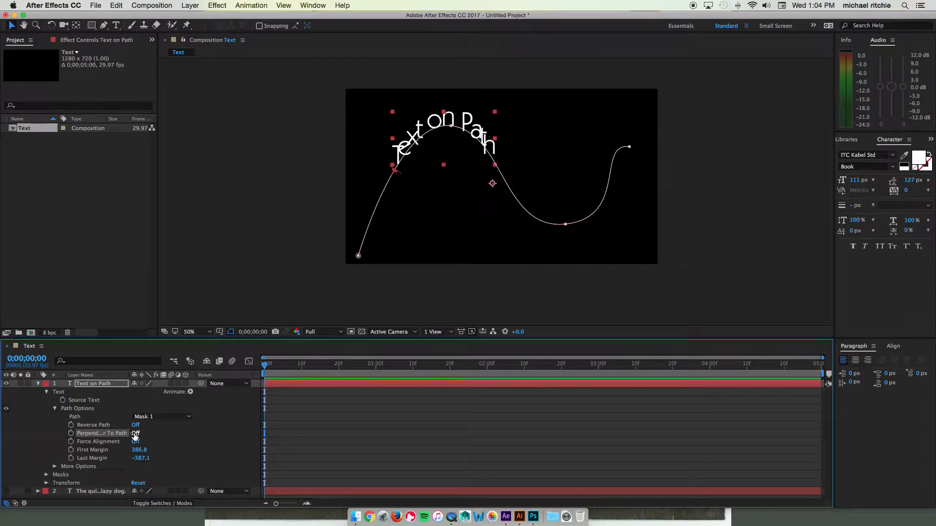
click(135, 433)
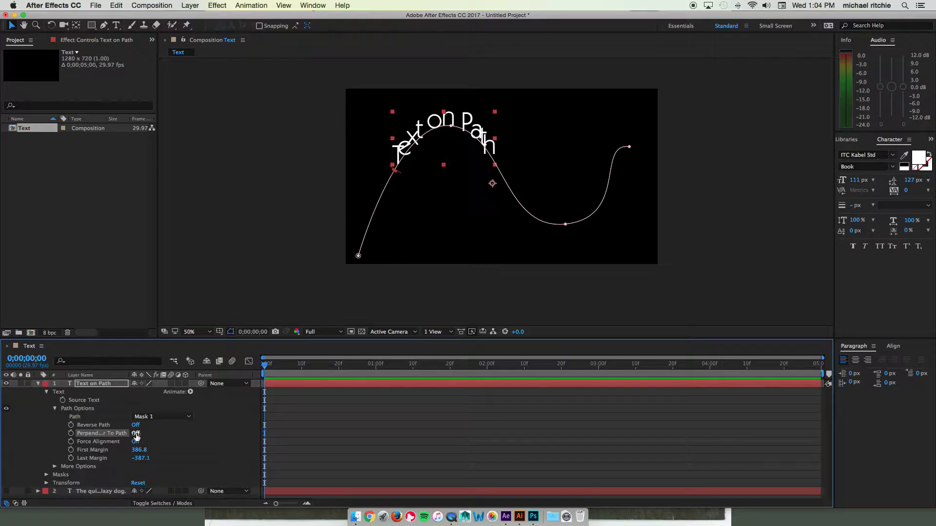
click(135, 433)
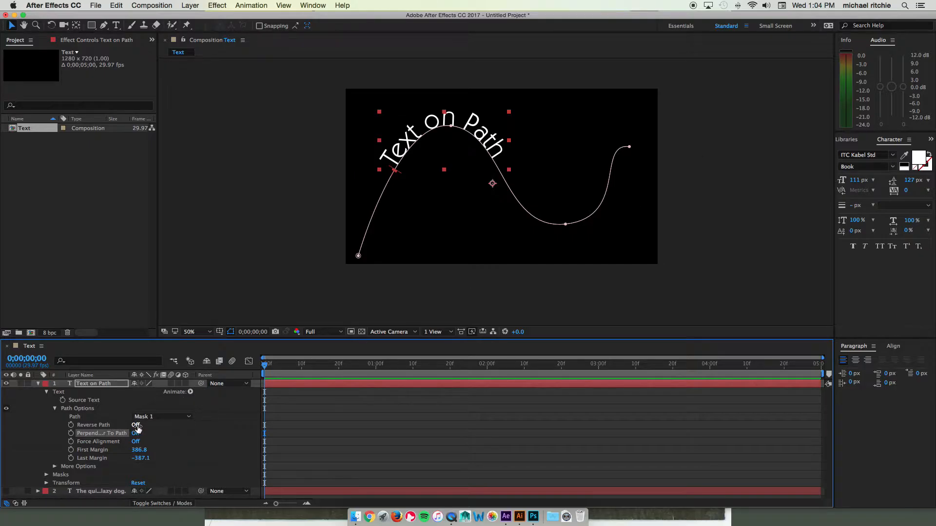
click(135, 425)
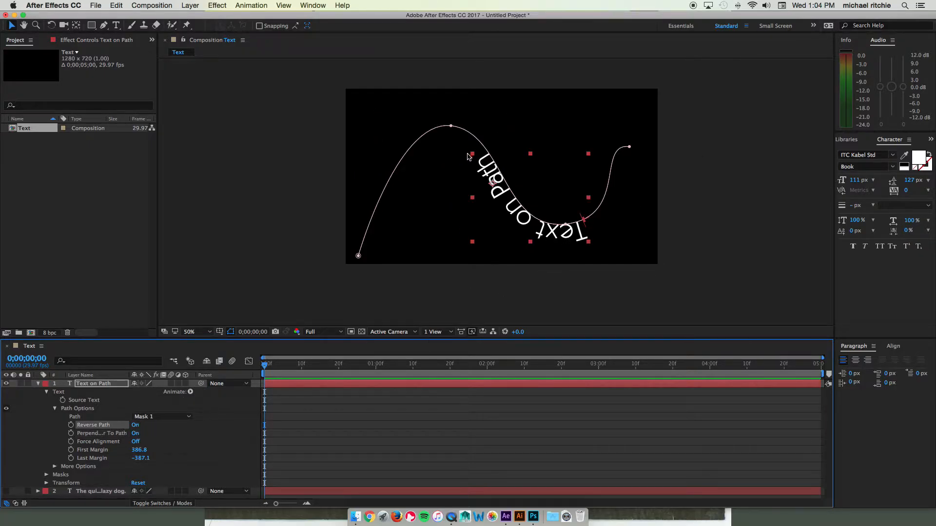
click(135, 424)
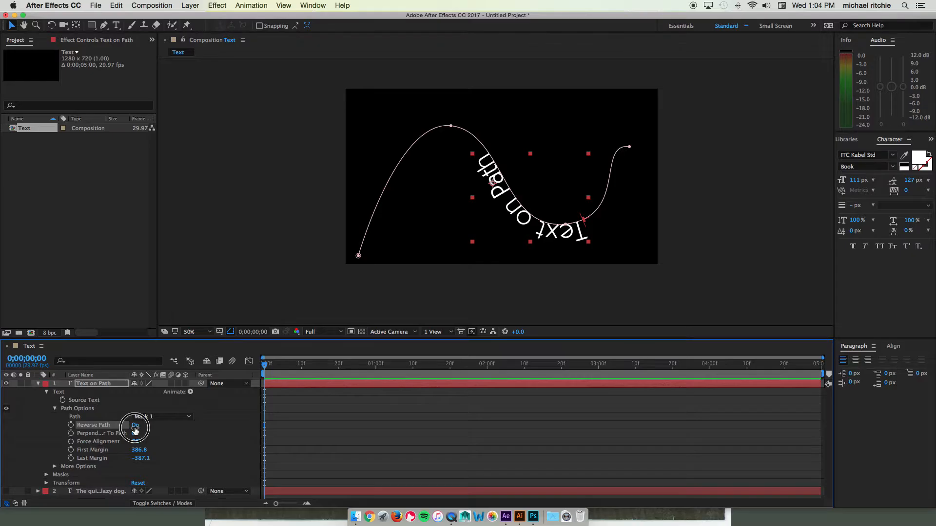
click(136, 424)
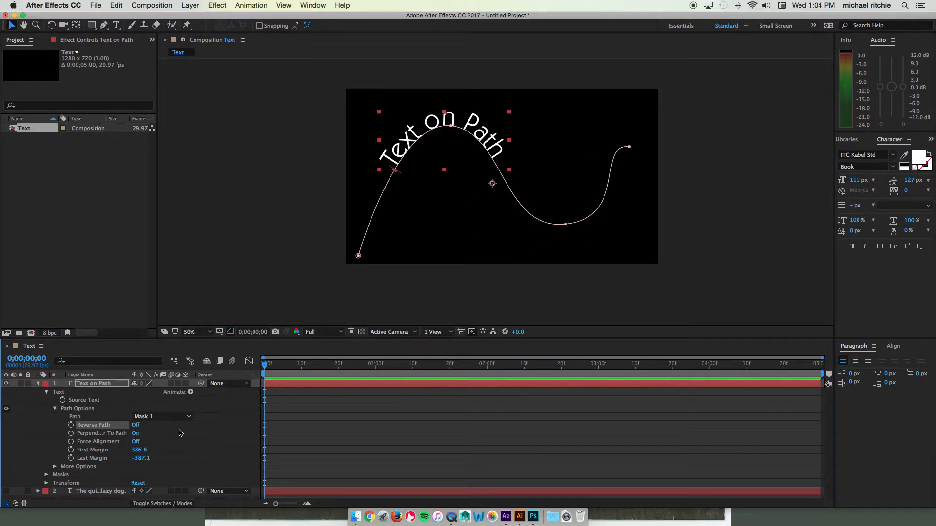